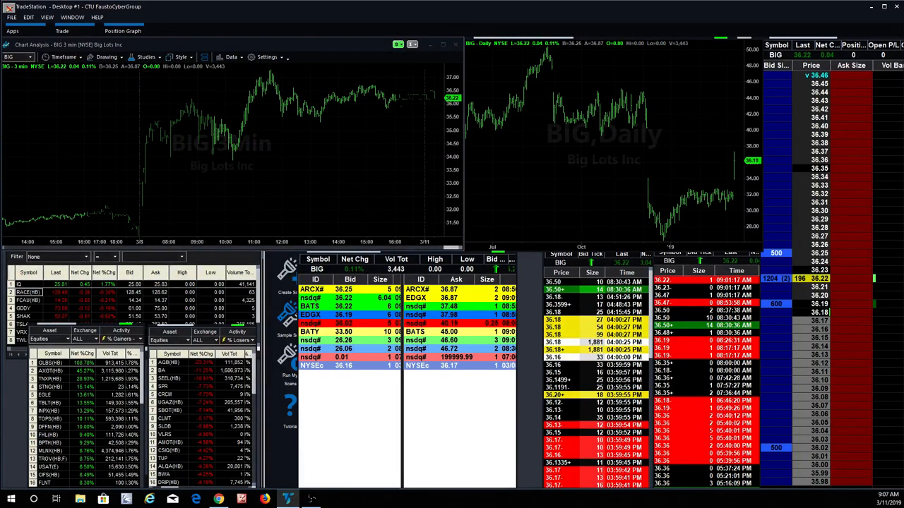
mouse_move(664, 195)
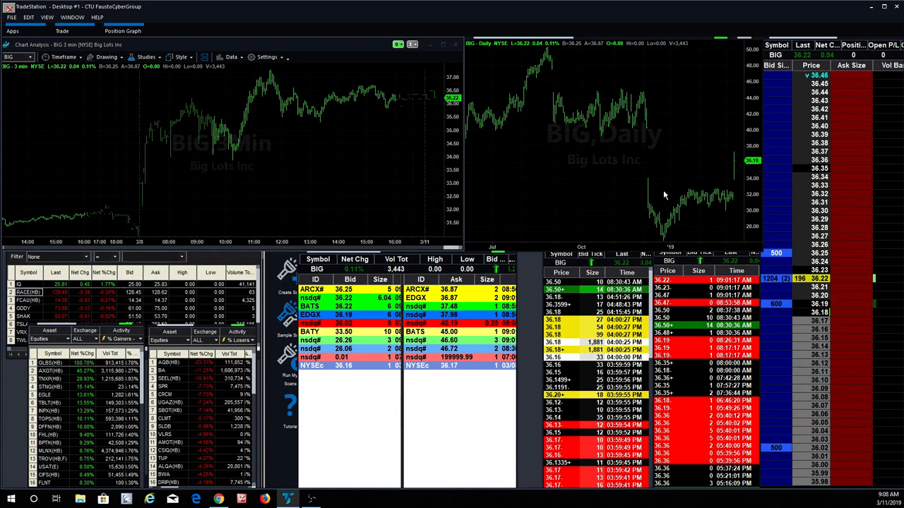
mouse_move(646, 98)
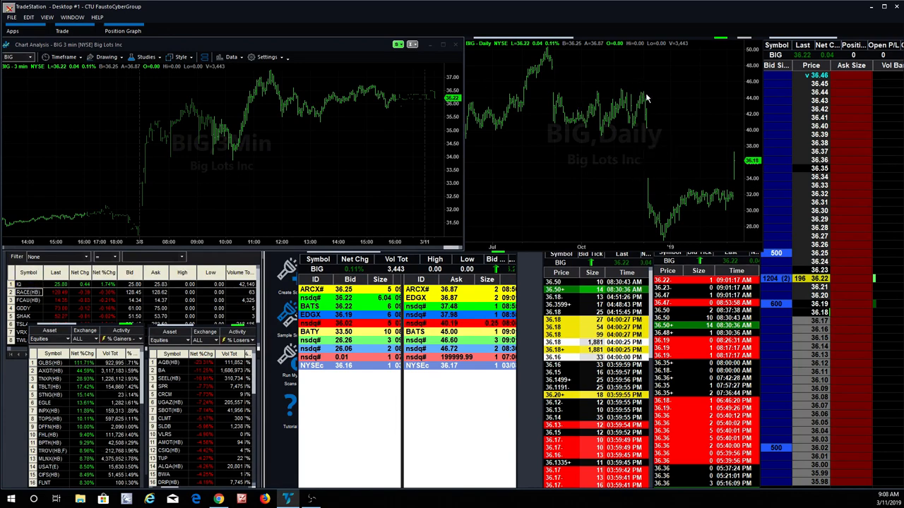
mouse_move(646, 125)
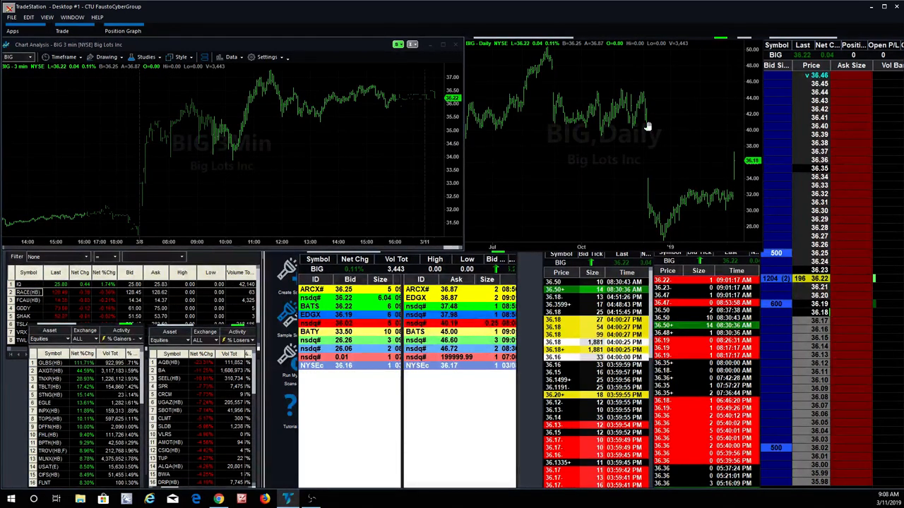
mouse_move(651, 180)
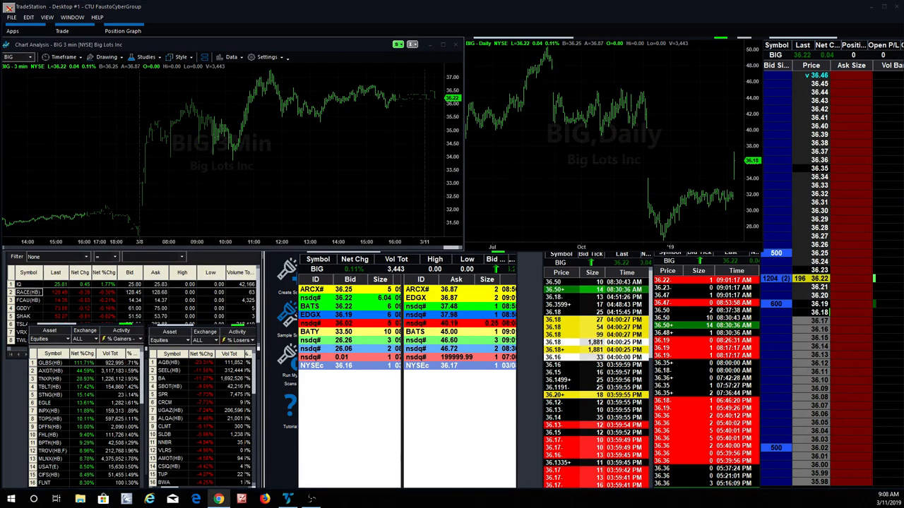
mouse_move(330, 162)
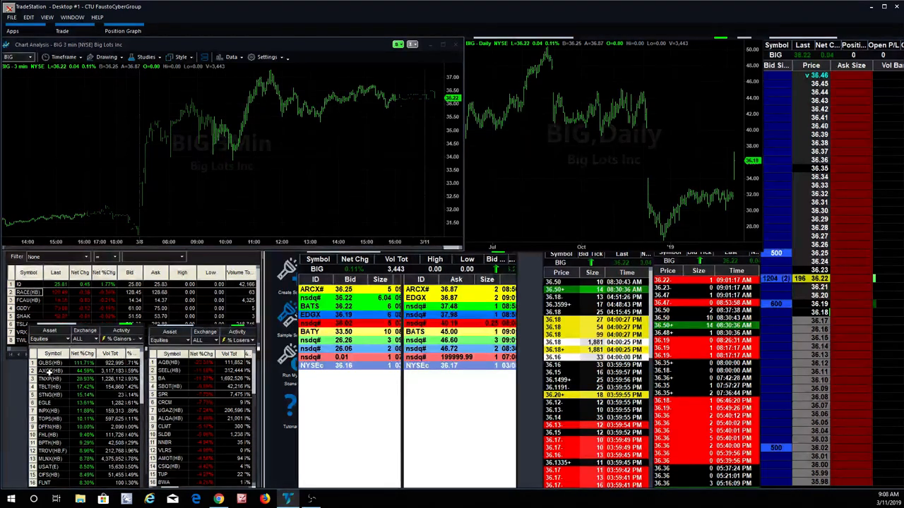
Step: Load AXGT from the % Gainers Hot List into the linked charts, Level II and Time & Sales
click(50, 370)
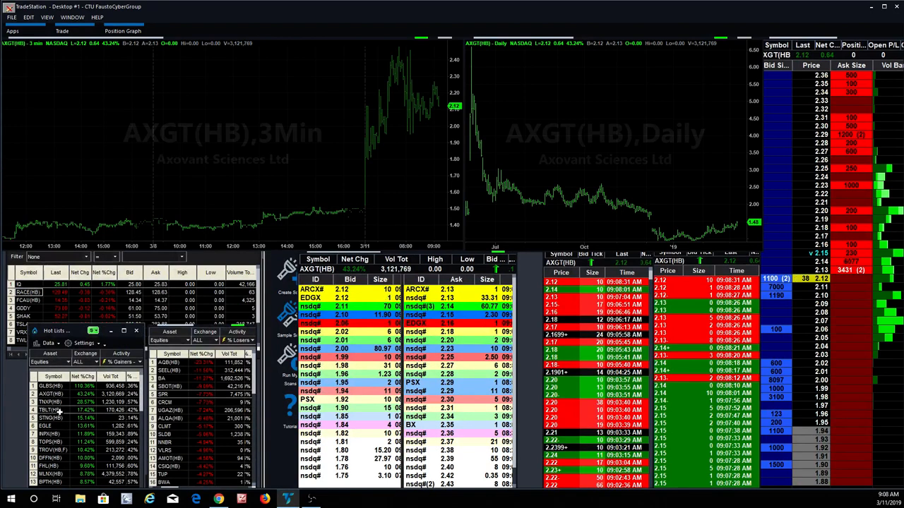
click(49, 402)
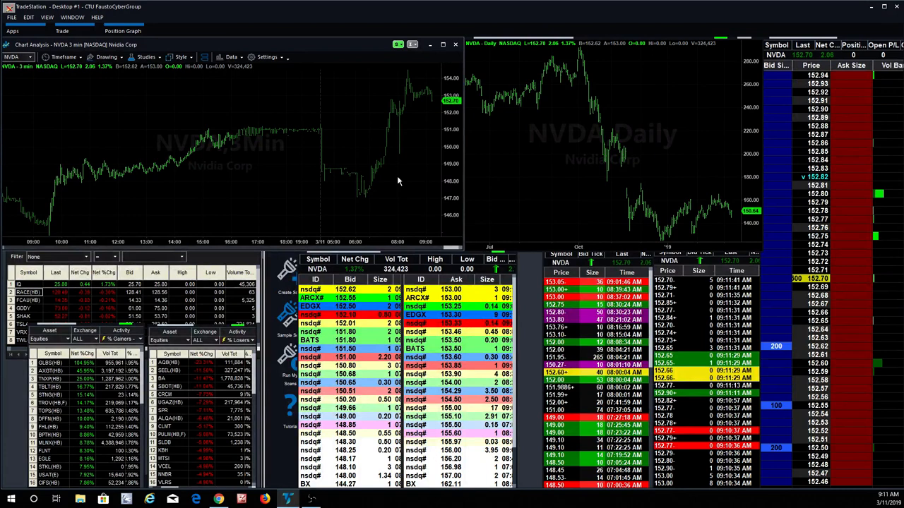
mouse_move(366, 195)
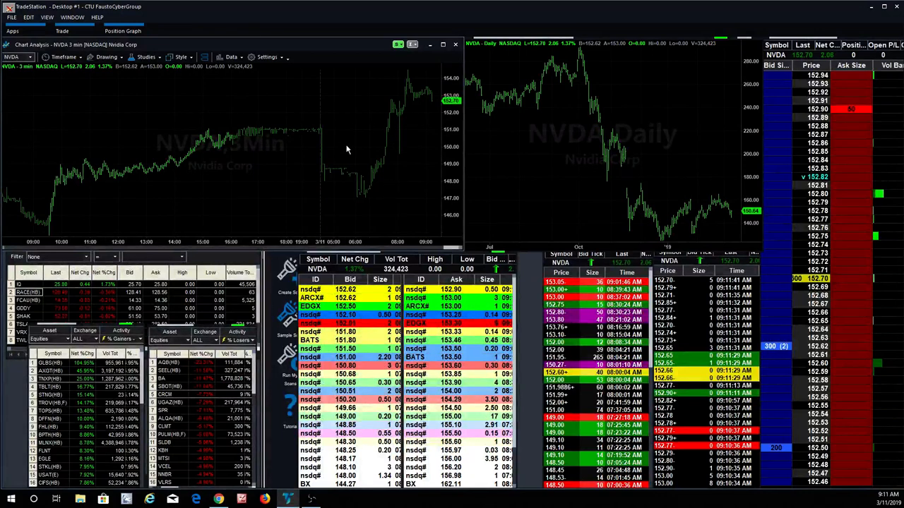
mouse_move(364, 195)
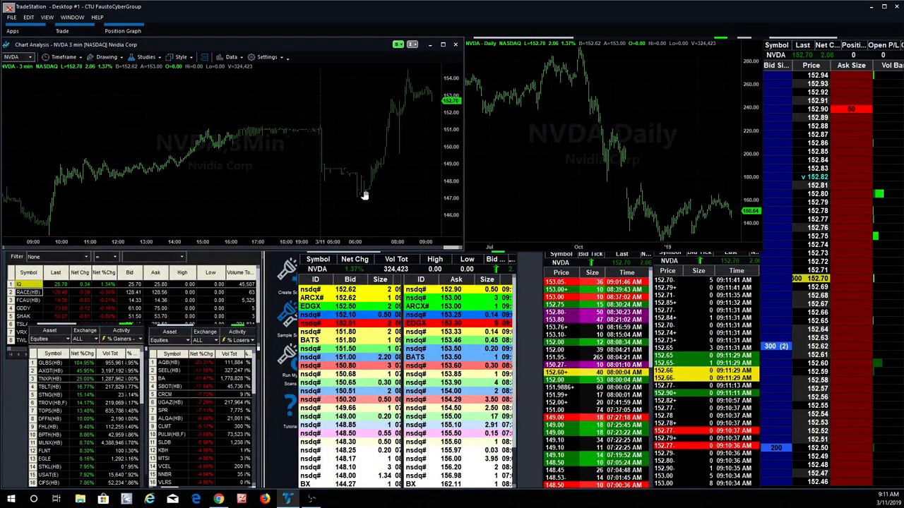
mouse_move(367, 187)
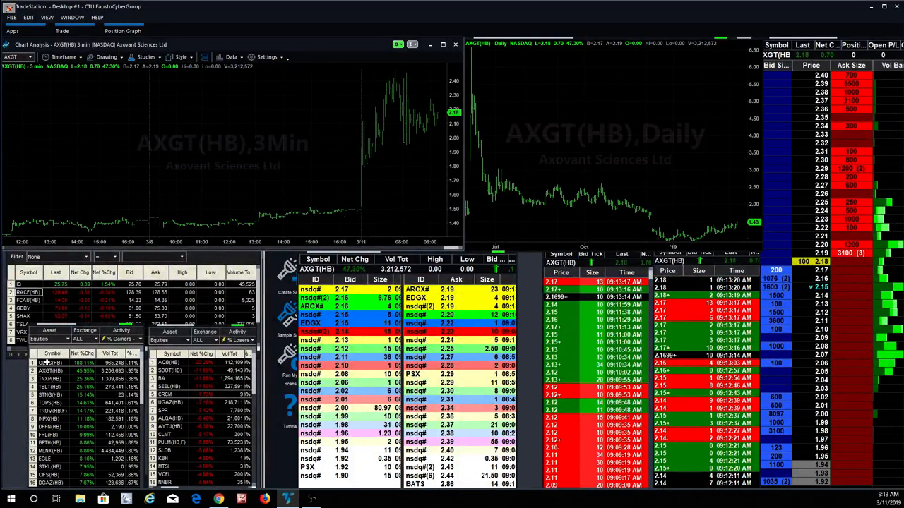
Step: Pick GLBS(HB) from the % Gainers hot list to replace AXGT in linked windows
click(46, 362)
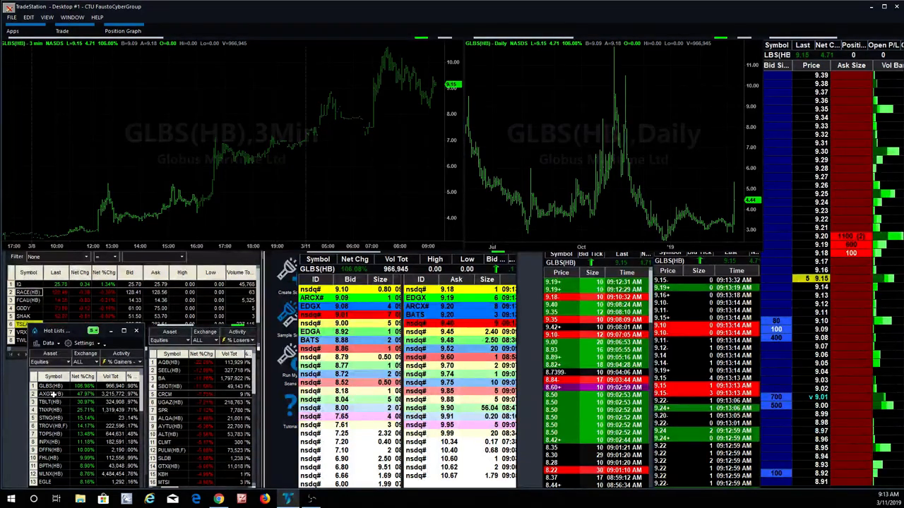
Step: Pick APOP(HB) from the hot list to replace GLBS in the linked windows
click(49, 393)
text(APOP)
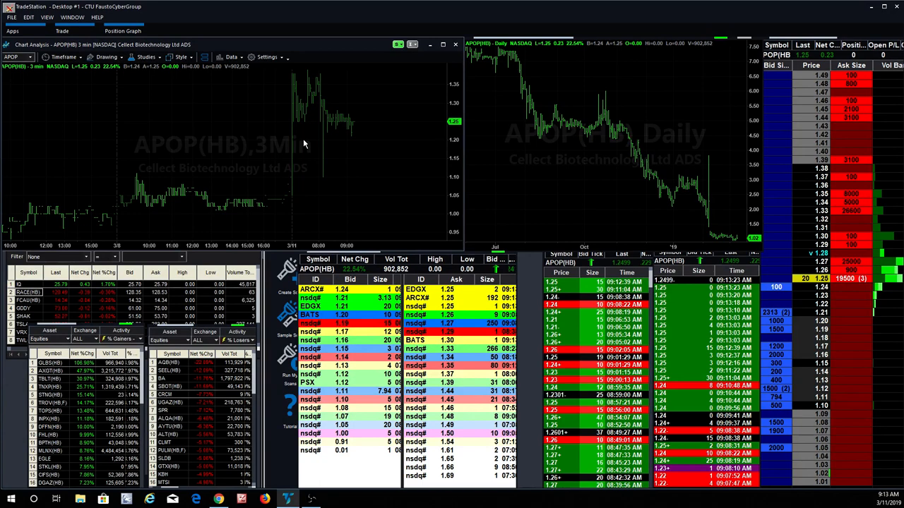
mouse_move(341, 144)
text(BA)
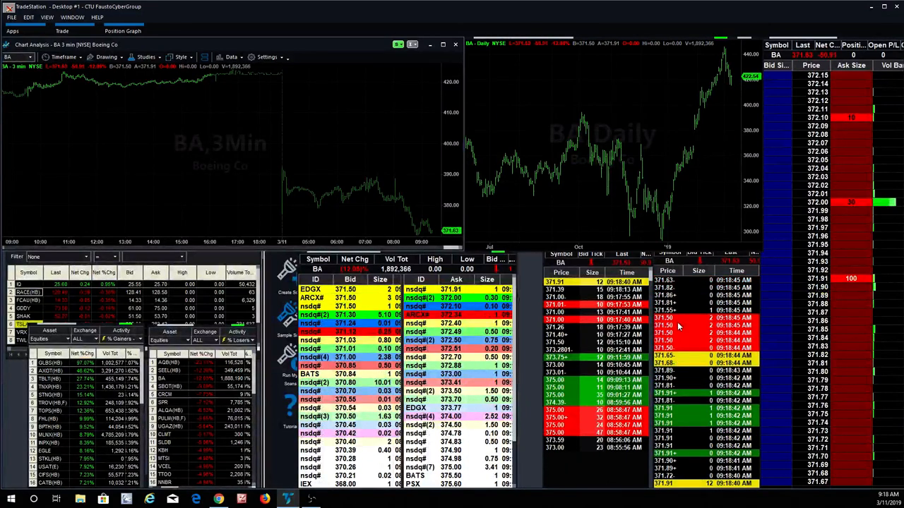
mouse_move(697, 151)
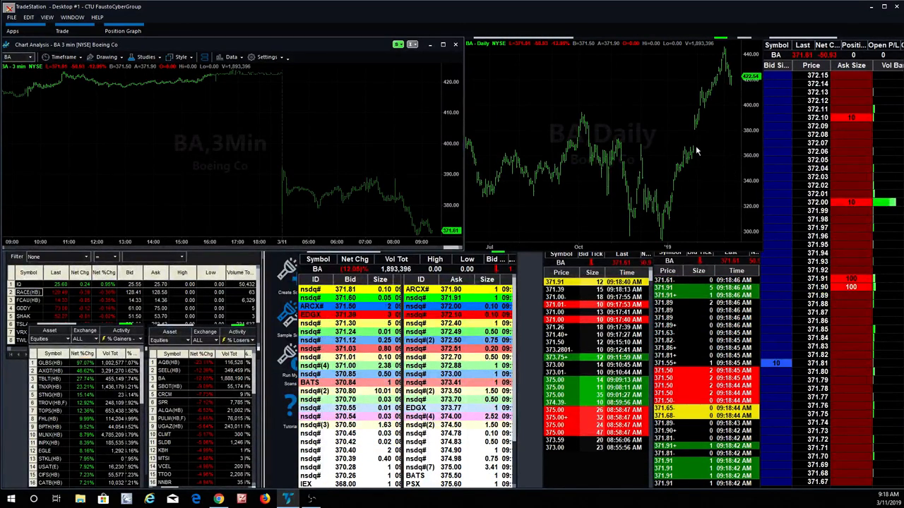